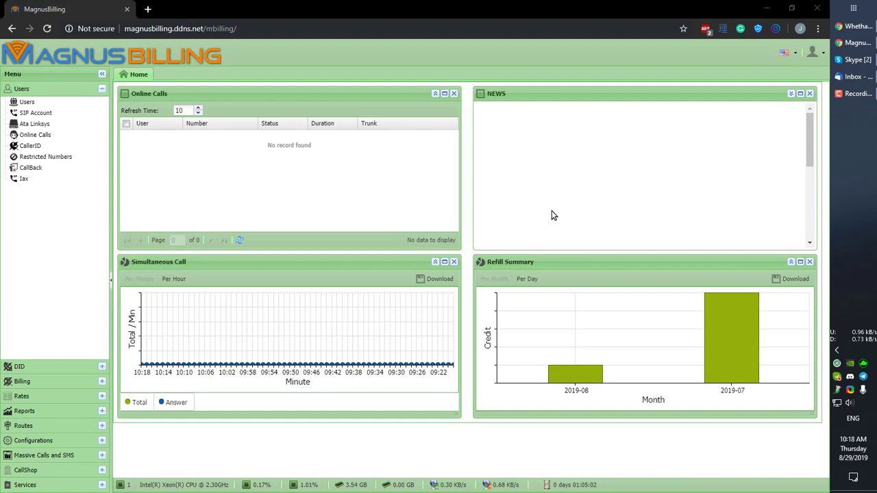
mouse_move(211, 236)
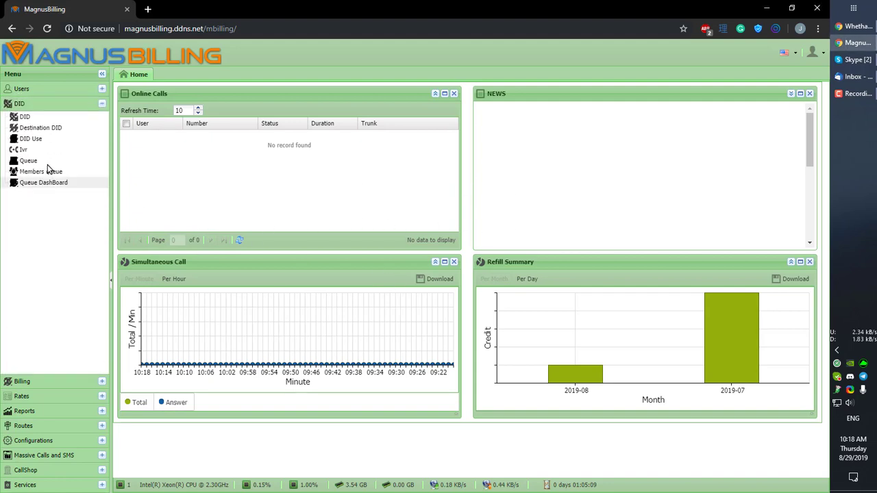
Show the IVR list under the DID section, currently empty with no records
click(23, 149)
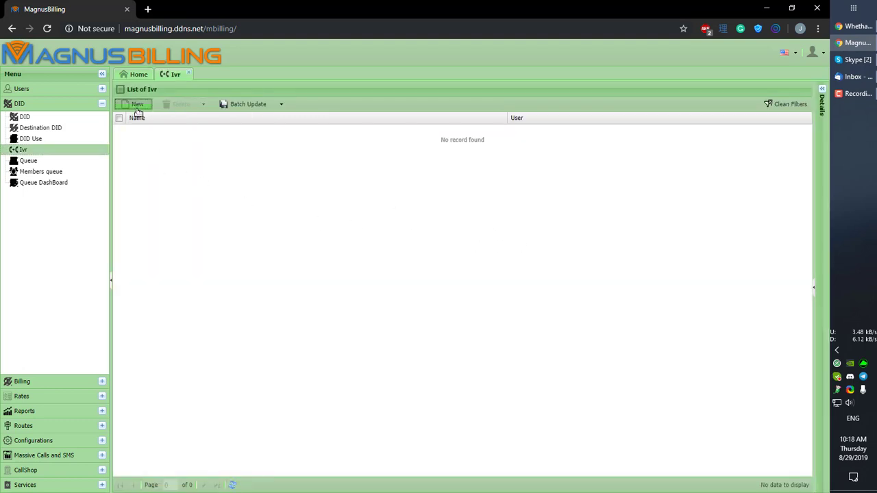
Start a new IVR named 'test' with userroot chosen as its owner
click(137, 105)
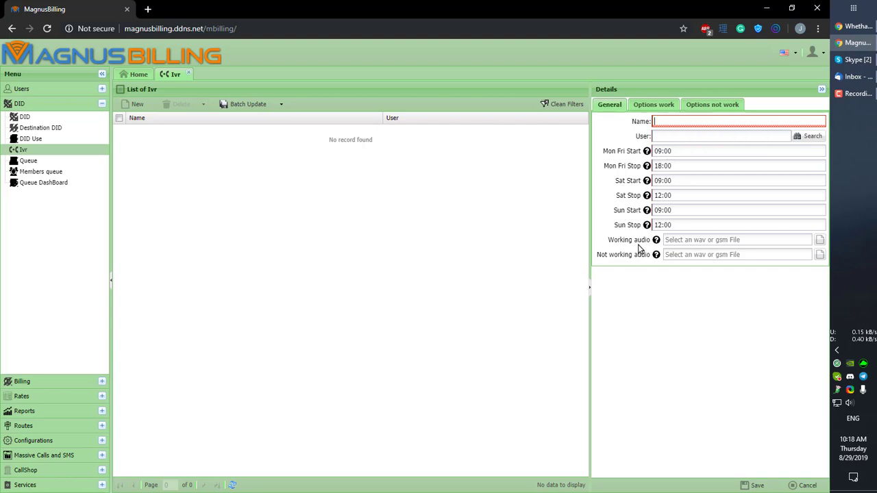
text(test)
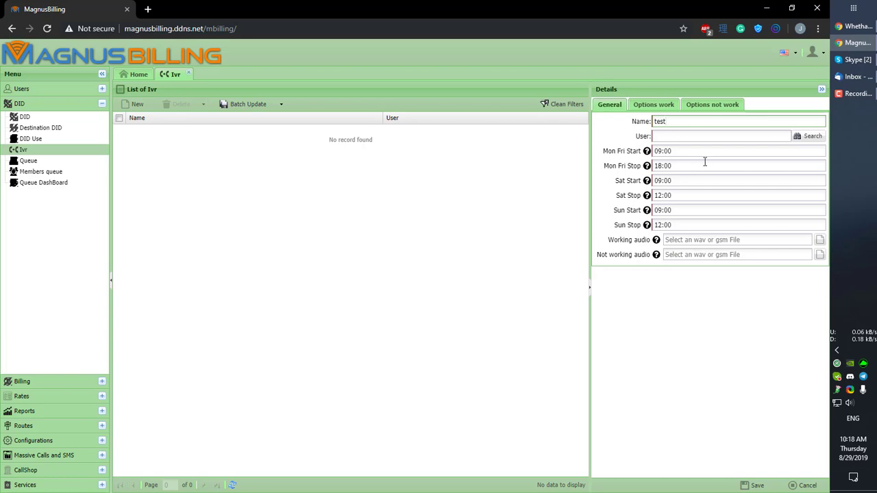
mouse_move(688, 148)
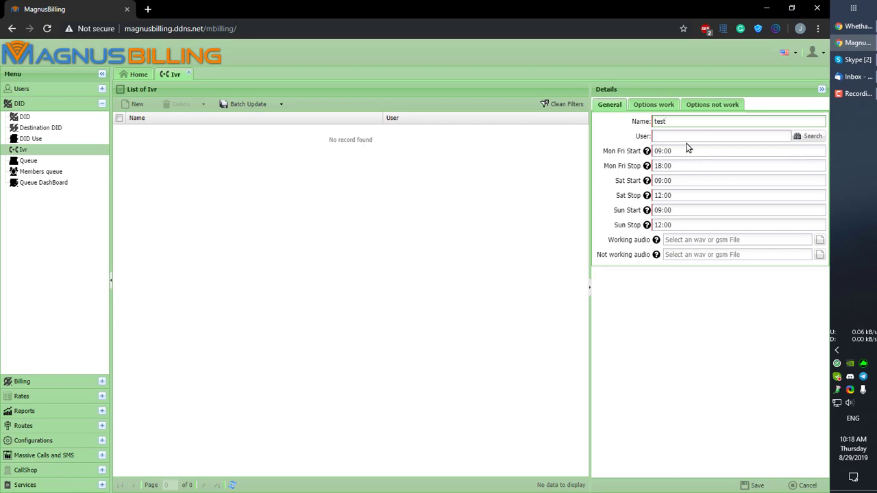
click(811, 136)
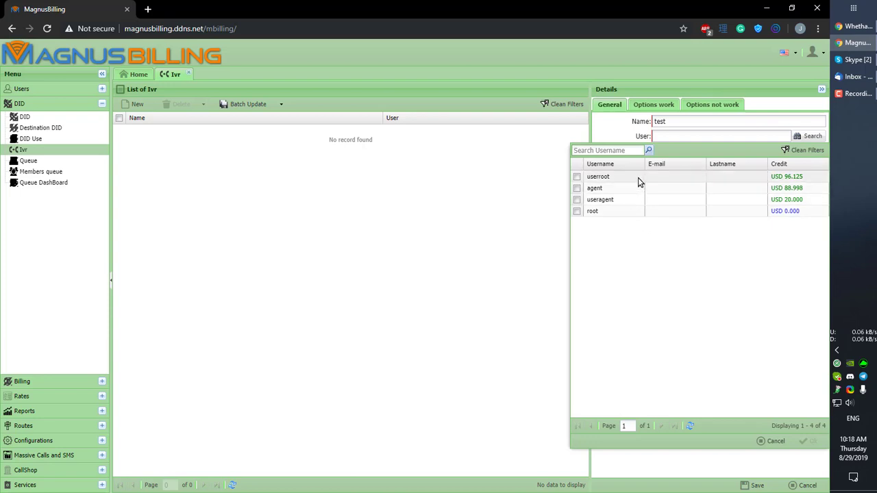
click(598, 175)
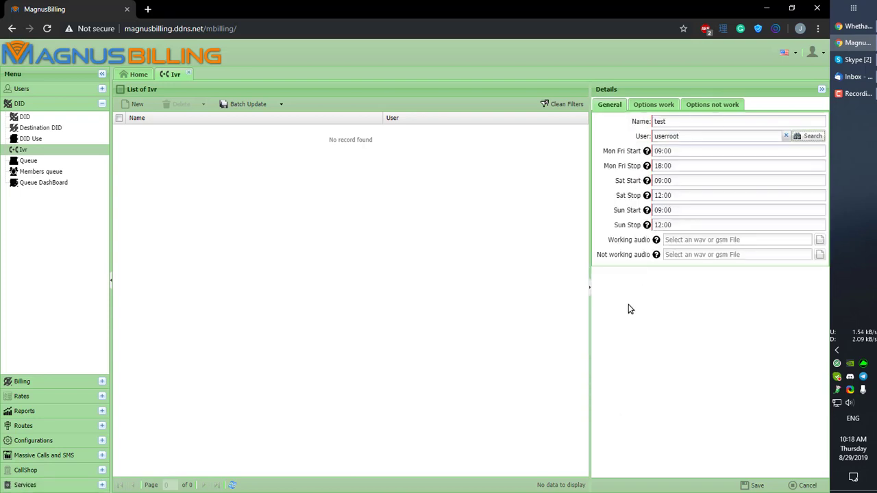
mouse_move(630, 144)
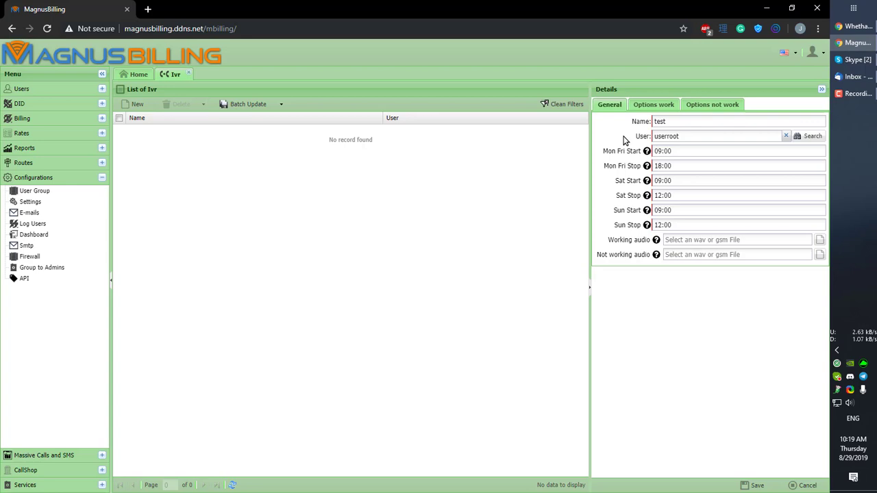
mouse_move(608, 225)
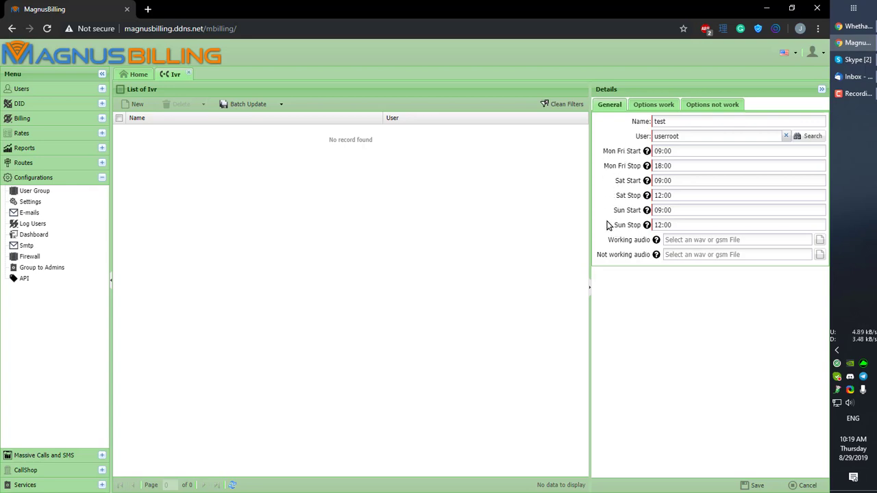
mouse_move(600, 189)
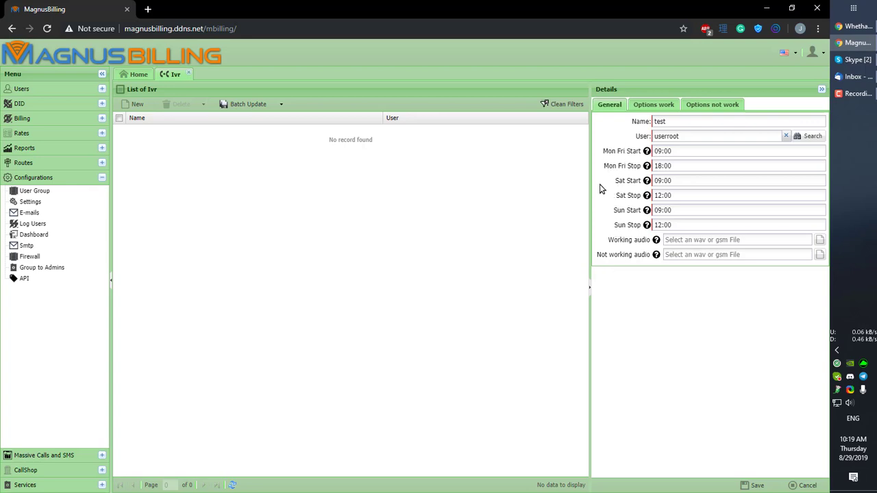
mouse_move(639, 328)
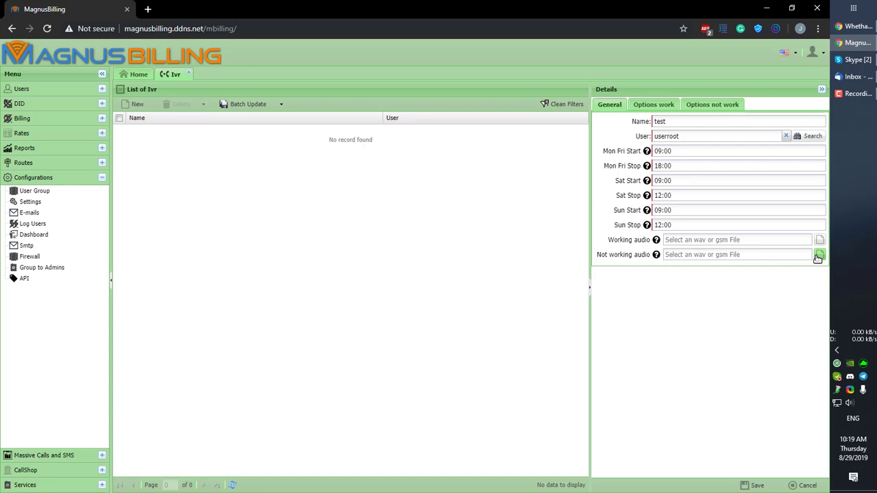
mouse_move(739, 282)
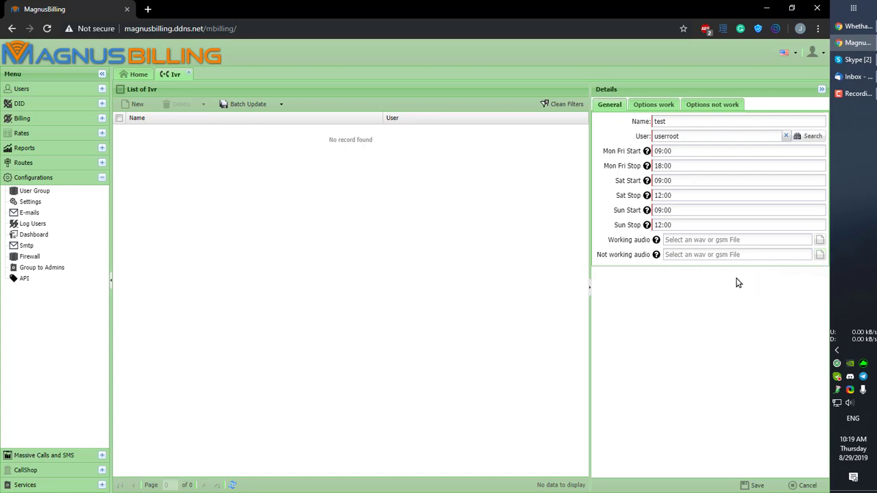
mouse_move(727, 351)
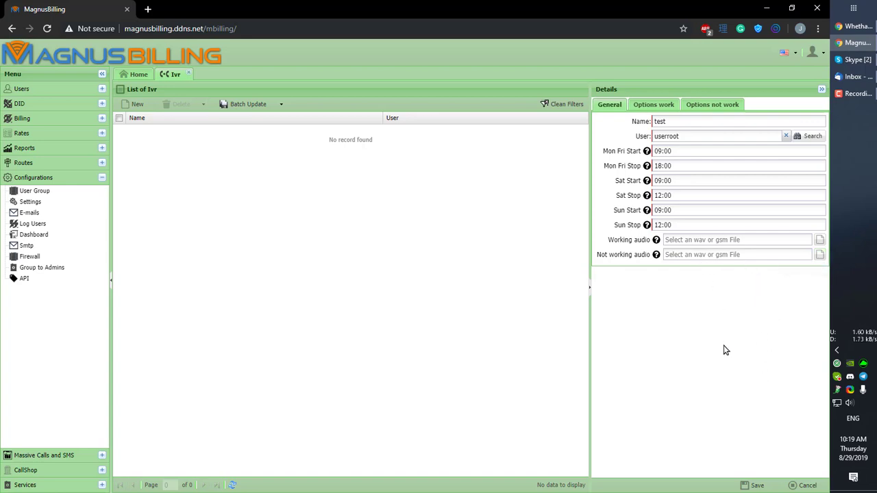
mouse_move(721, 288)
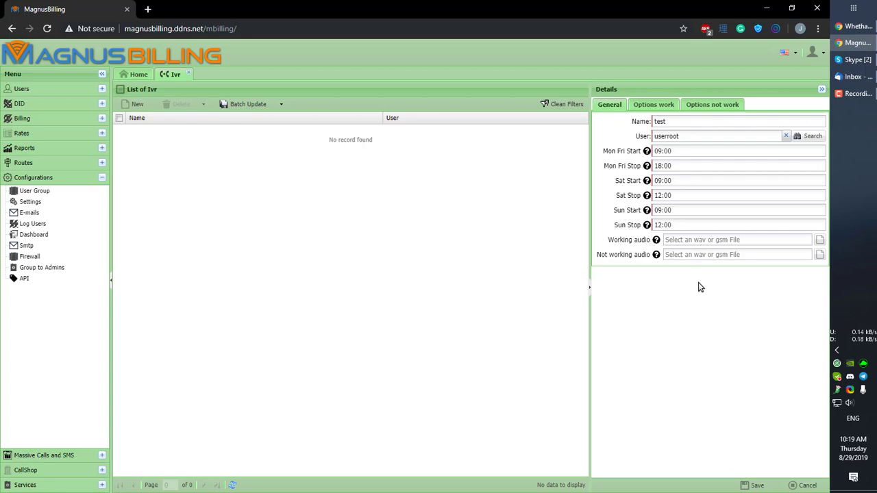
mouse_move(724, 287)
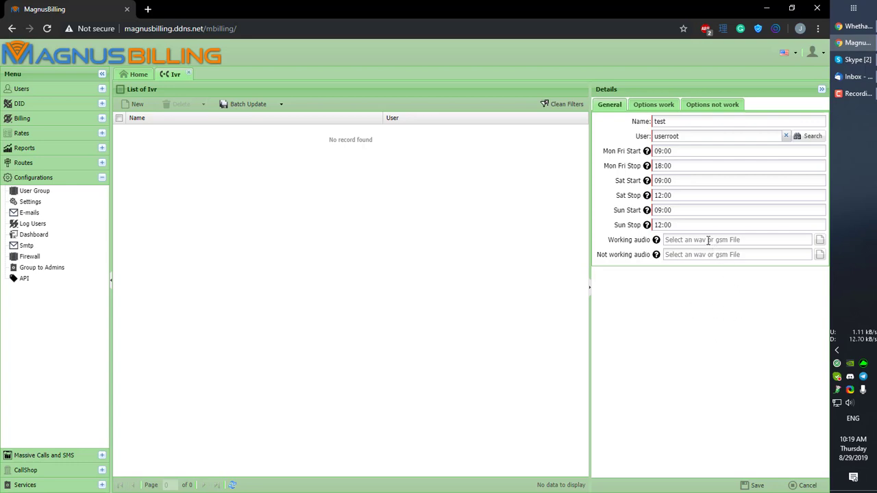
mouse_move(697, 307)
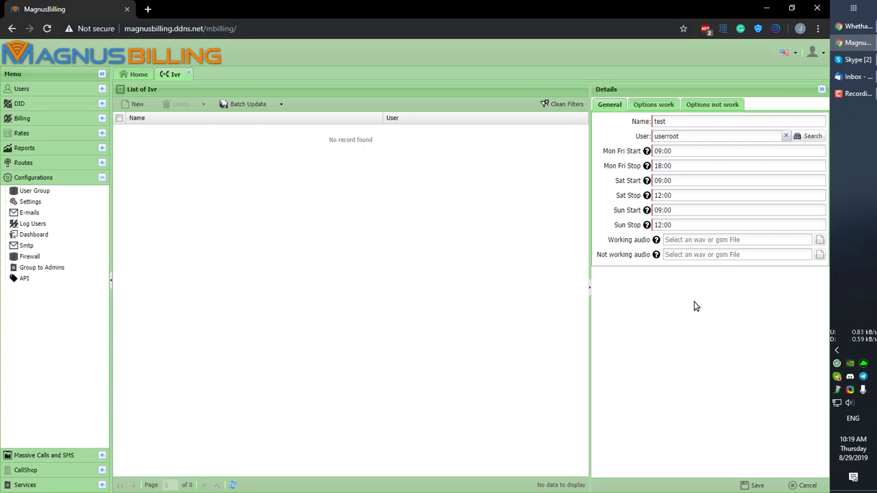
mouse_move(718, 298)
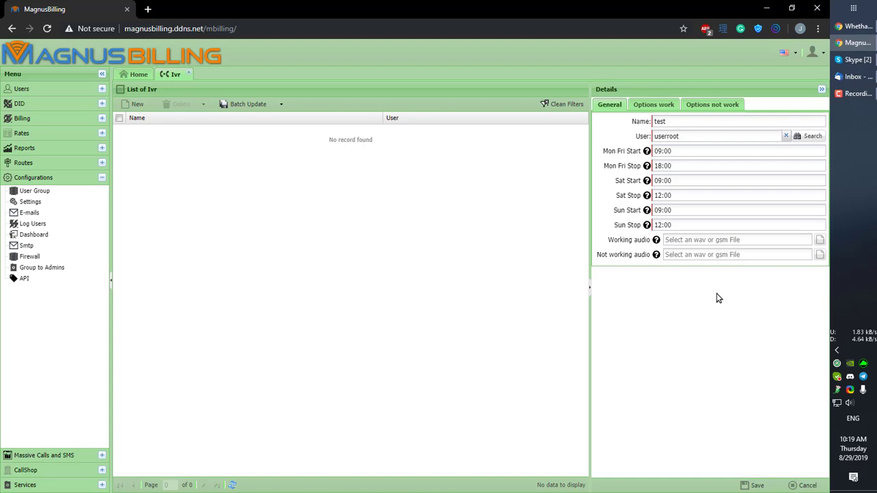
mouse_move(707, 327)
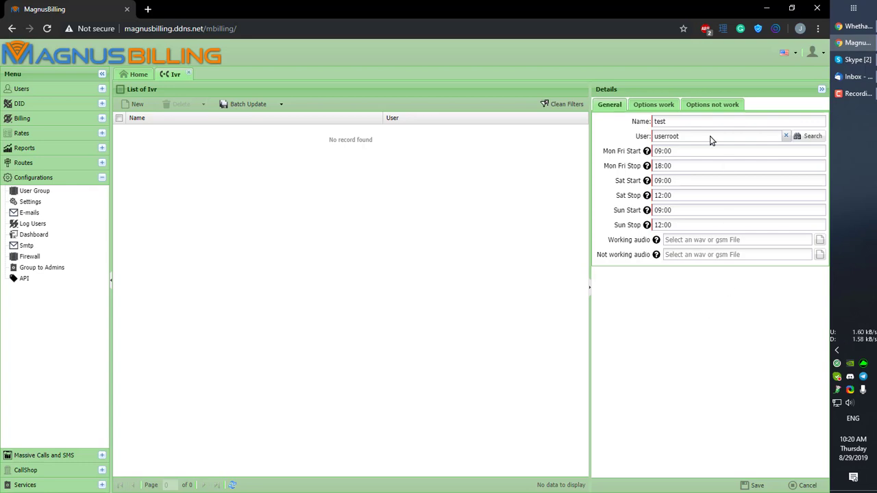
mouse_move(692, 240)
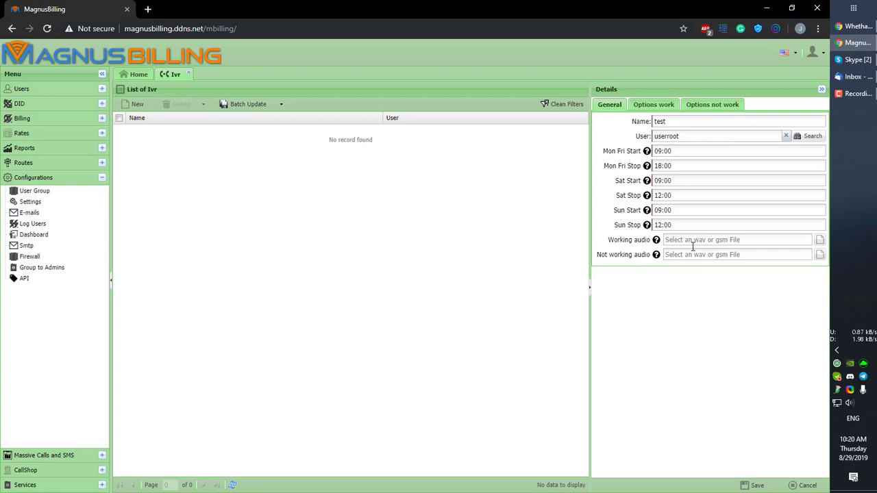
Show the Options work settings listing digit options 0–9 and default, all empty
click(653, 104)
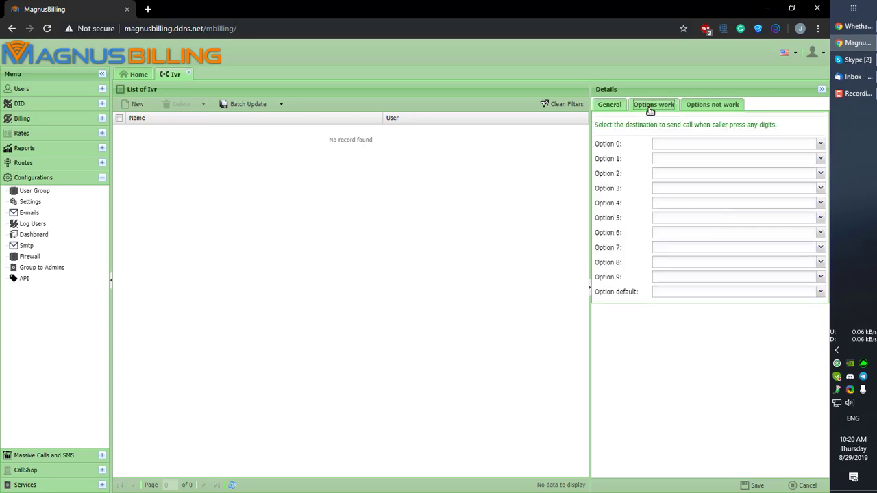
mouse_move(634, 215)
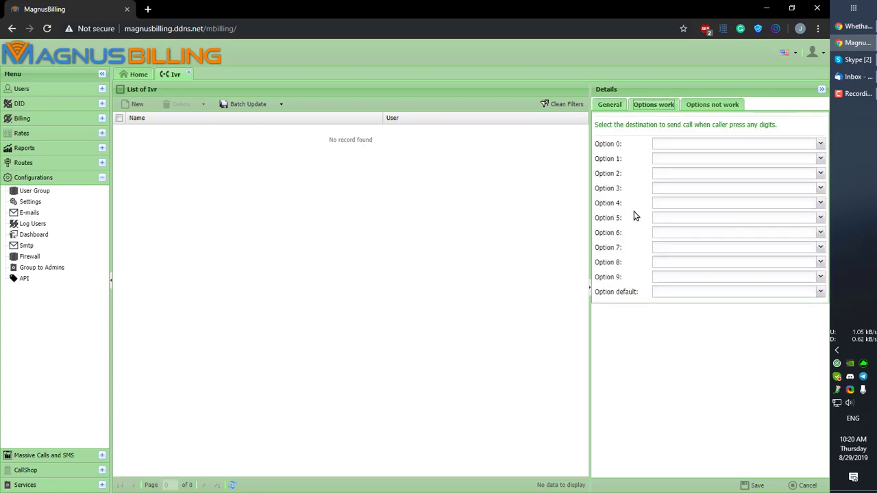
mouse_move(615, 306)
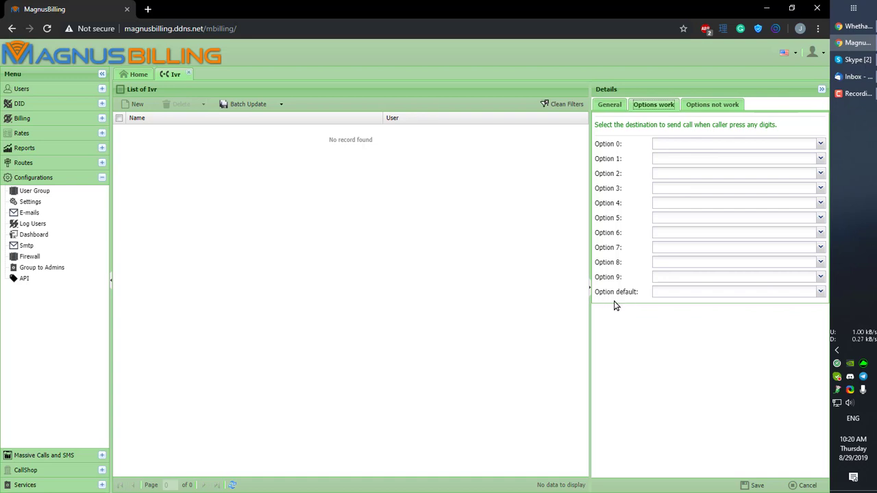
click(820, 144)
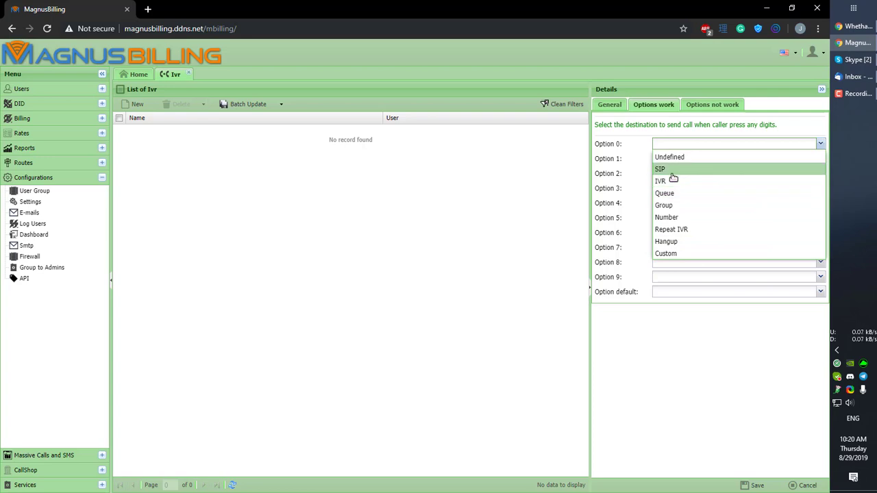
click(660, 168)
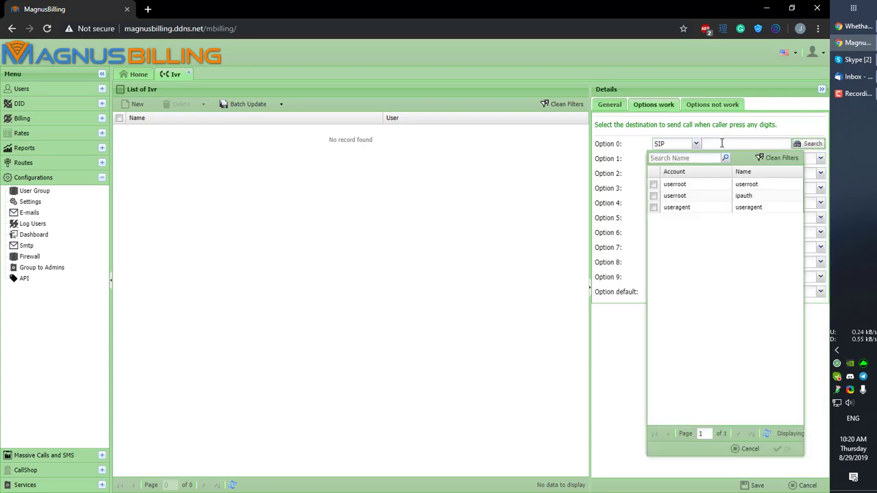
click(696, 144)
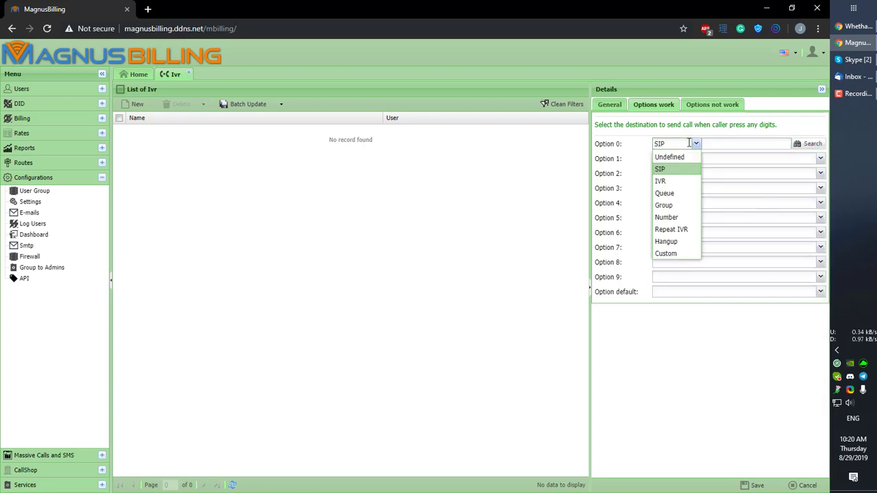
mouse_move(665, 192)
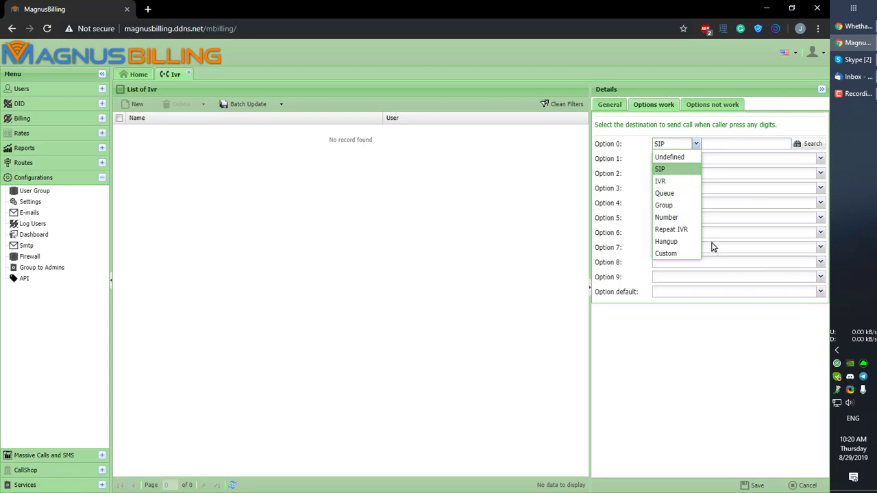
mouse_move(671, 230)
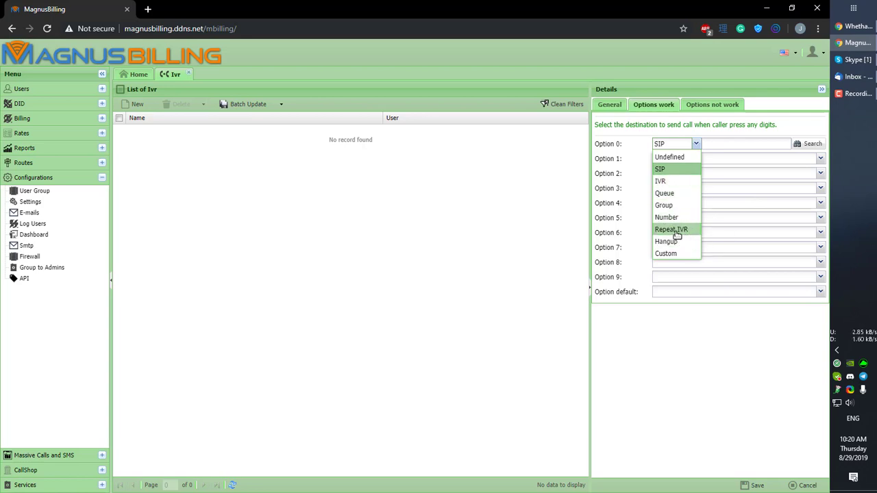
click(666, 252)
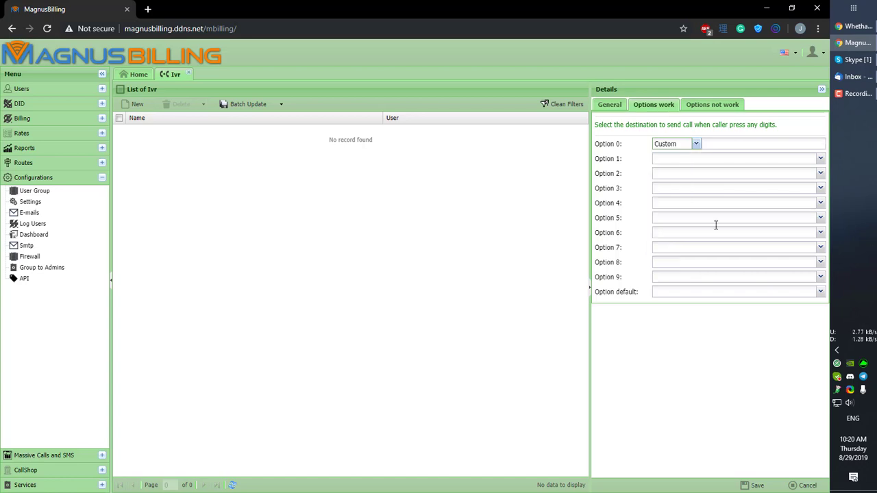
click(762, 144)
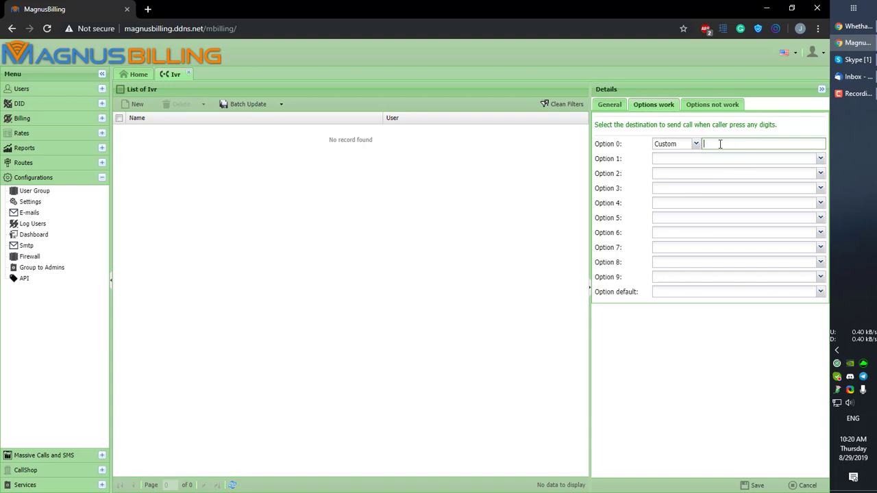
mouse_move(696, 145)
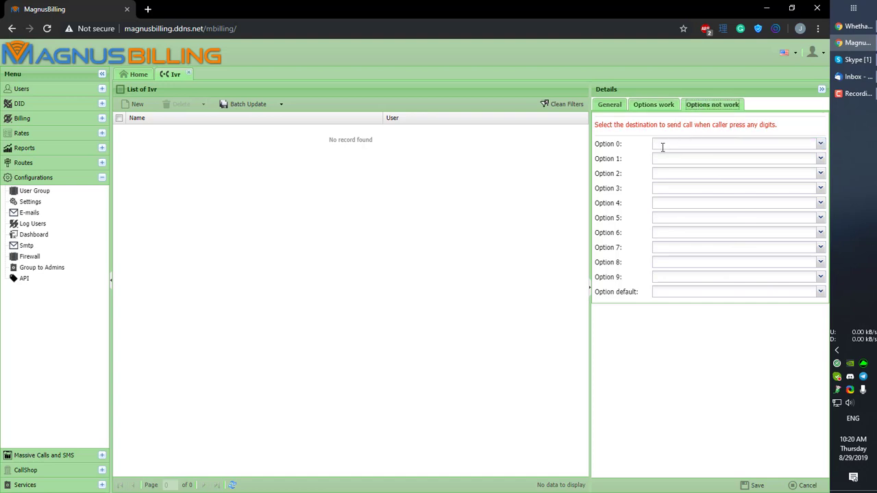
mouse_move(648, 274)
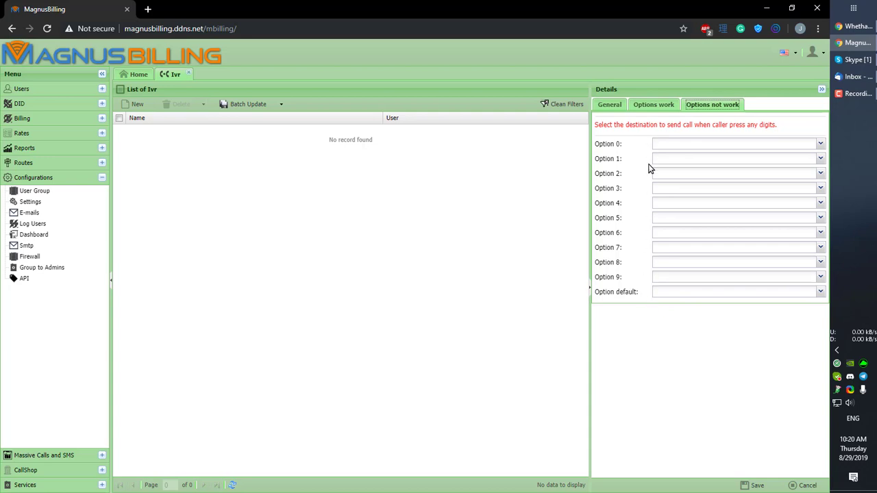
Review the General, Options work and Options not work settings of the unsaved IVR
click(609, 105)
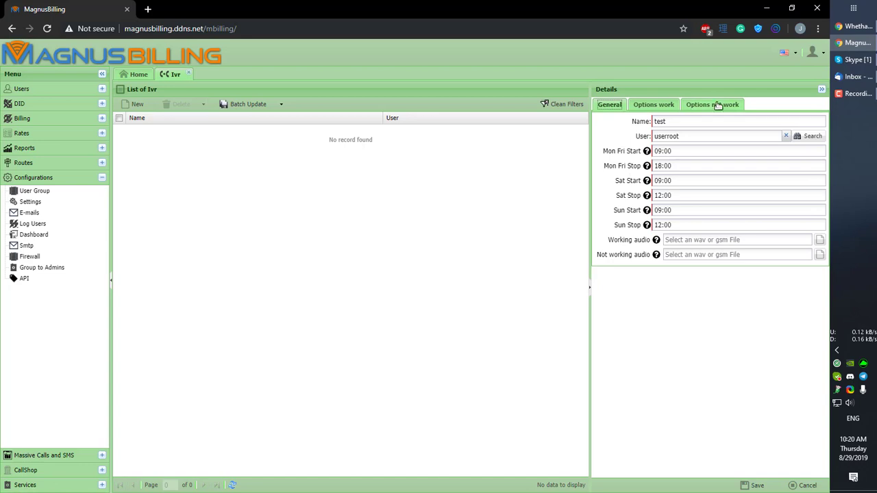
click(712, 105)
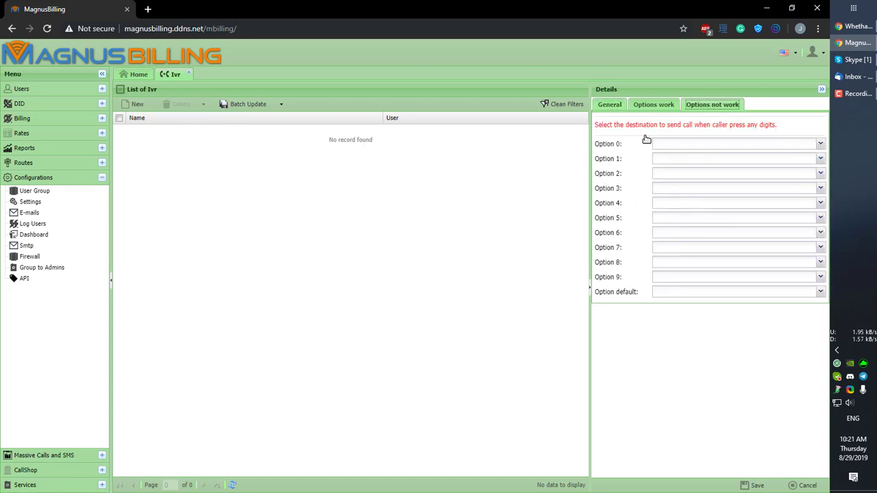
click(608, 104)
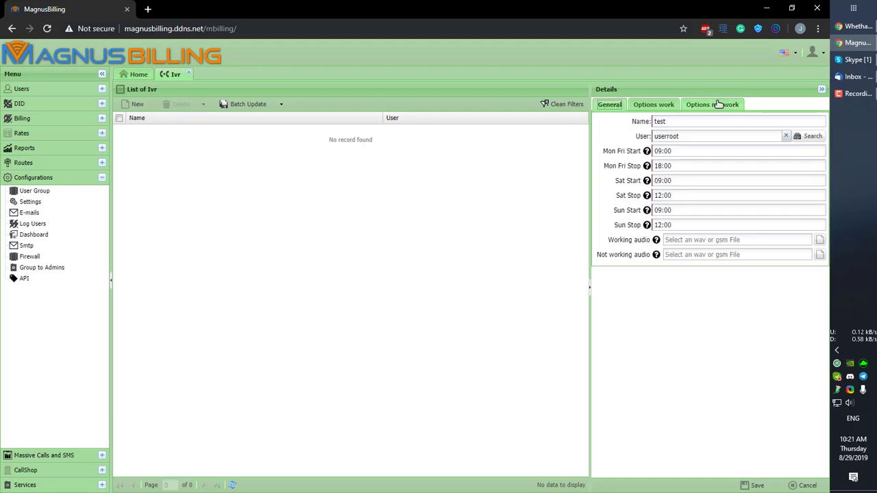
click(713, 104)
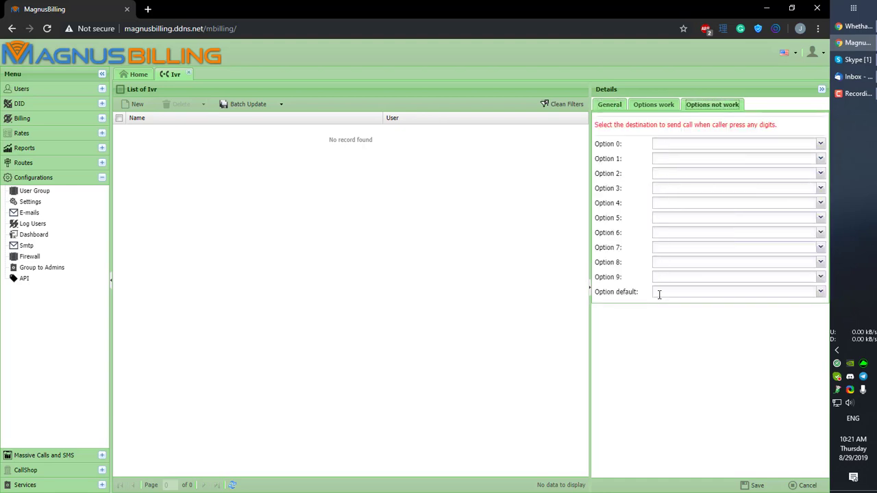
click(609, 104)
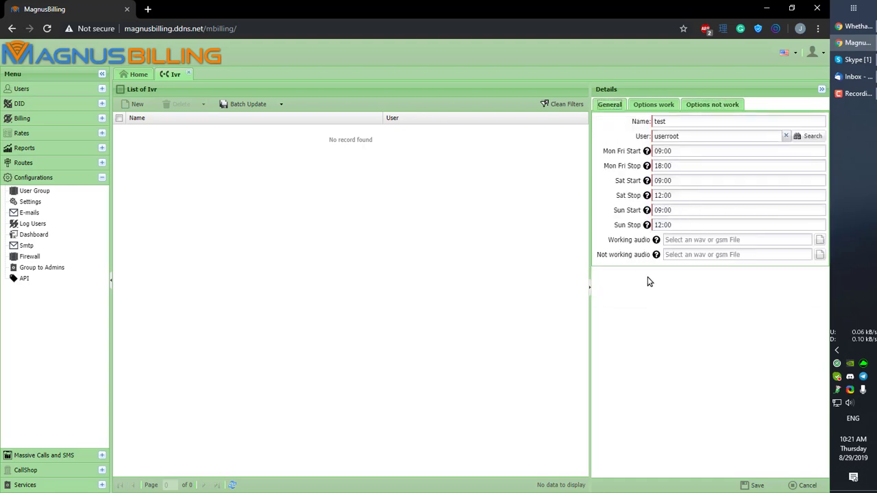
mouse_move(633, 248)
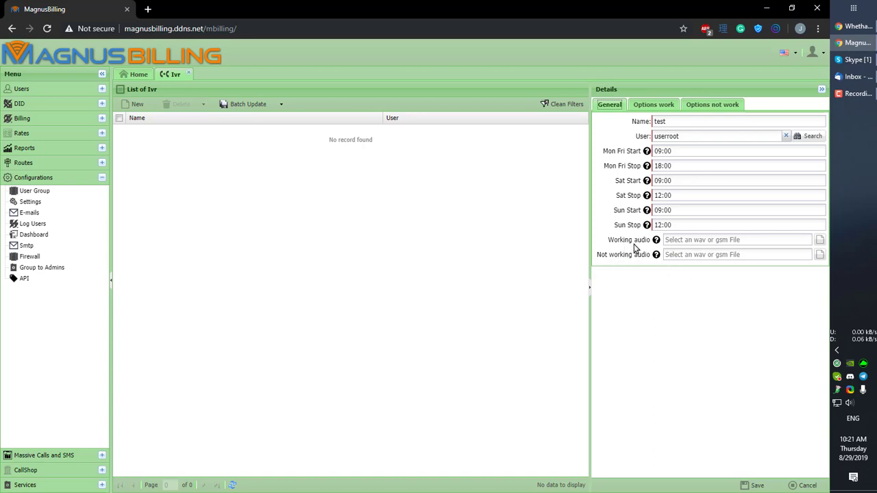
click(652, 105)
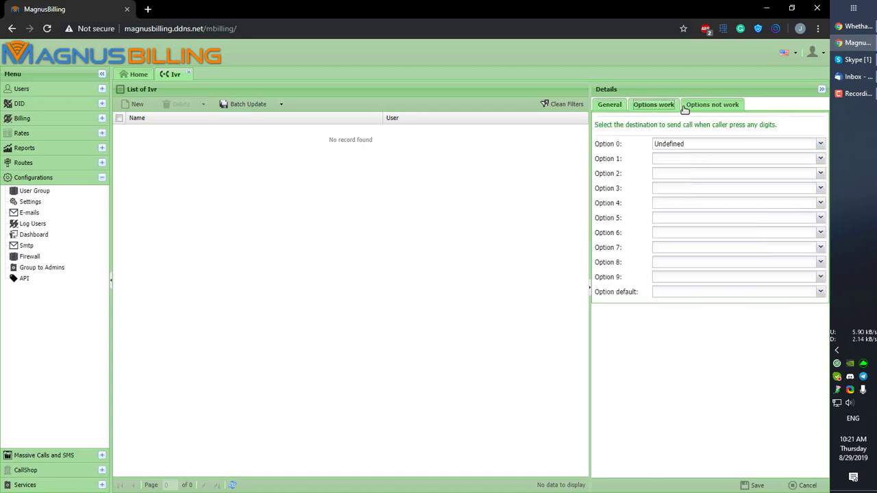
click(713, 104)
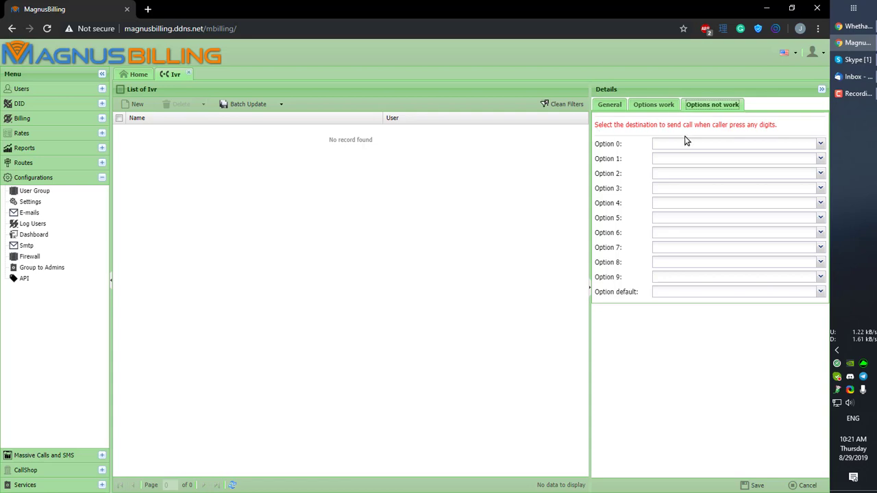
click(608, 105)
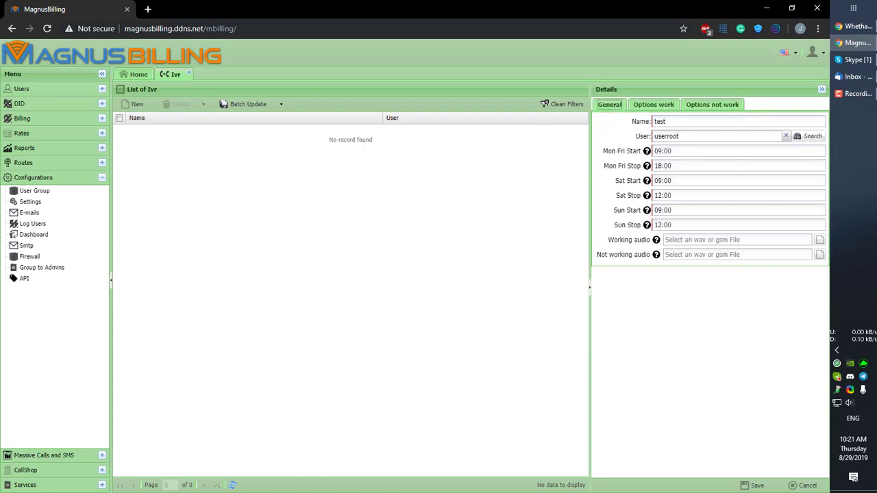
Collapse the IVR Details panel, leaving only the empty IVR list
click(823, 89)
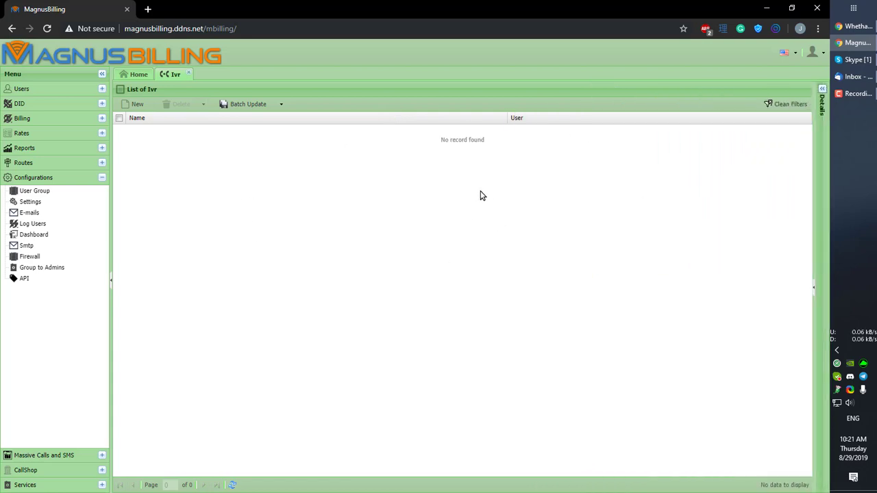